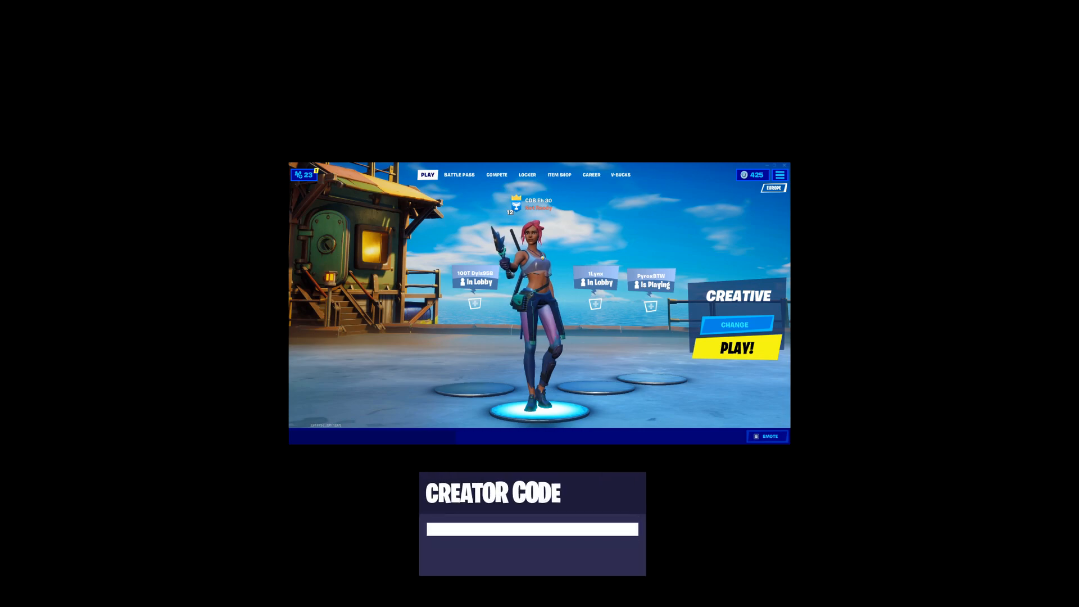
Enter the Fortnite creator code CDB and accept it.
{"action": "type", "text": "CDB"}
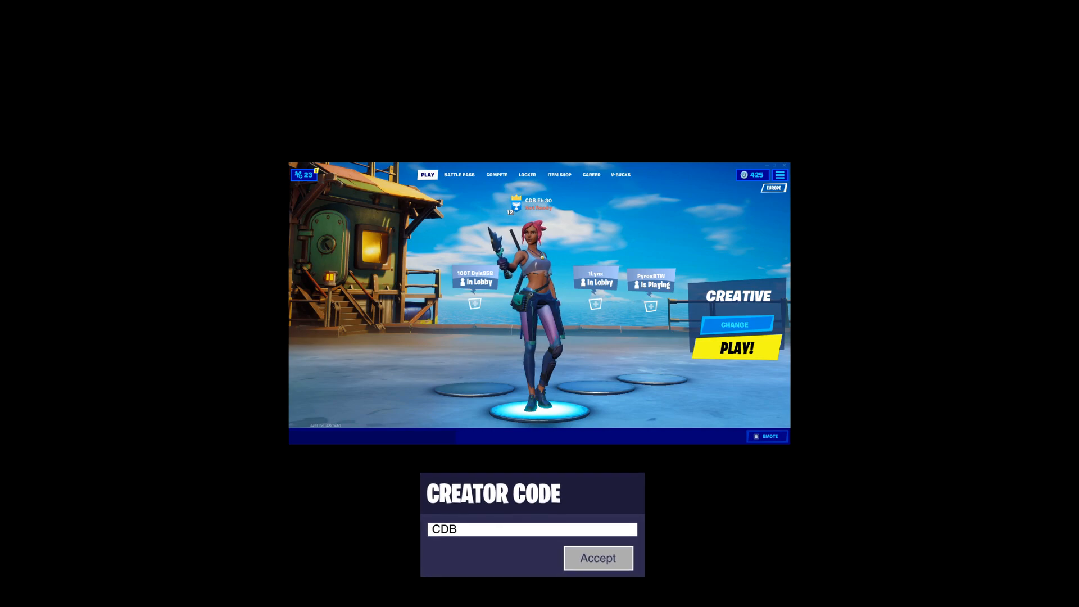
{"action": "left_click", "coordinate": [597, 558]}
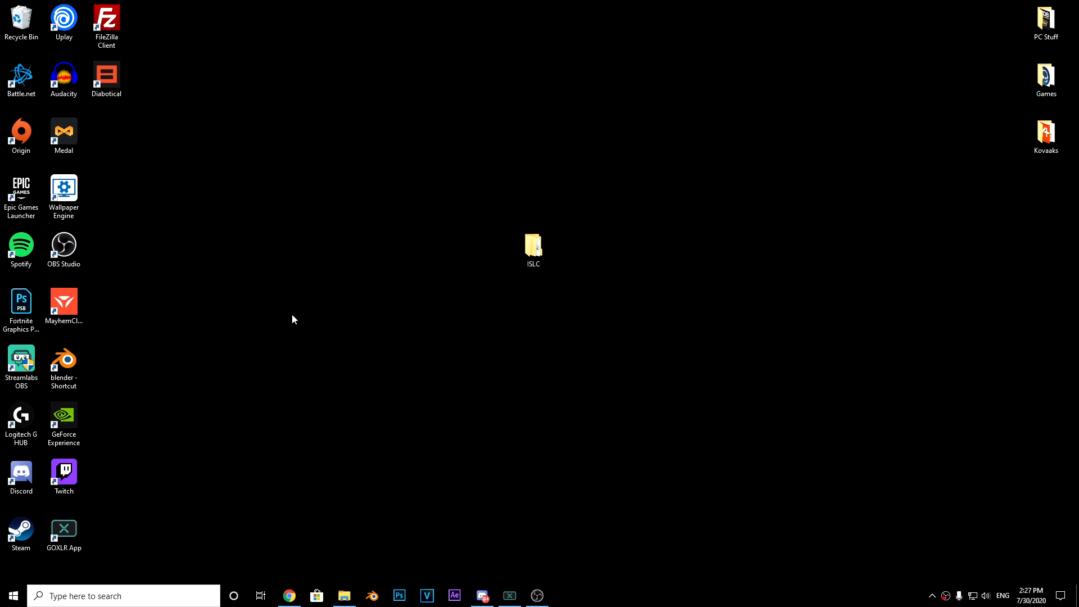
{"action": "left_click", "coordinate": [288, 595]}
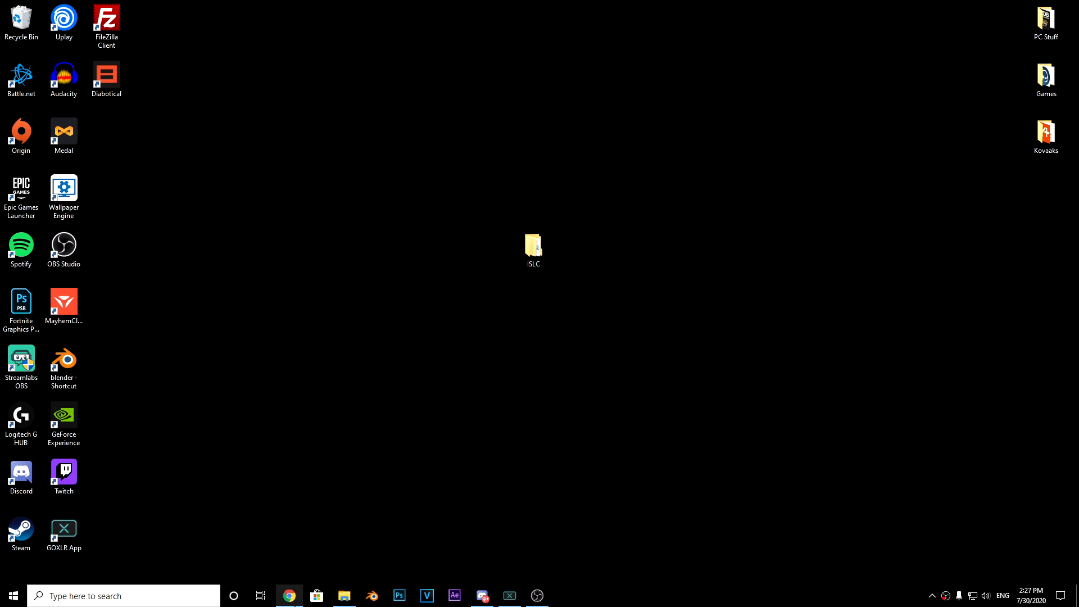
{"action": "left_click", "coordinate": [289, 595]}
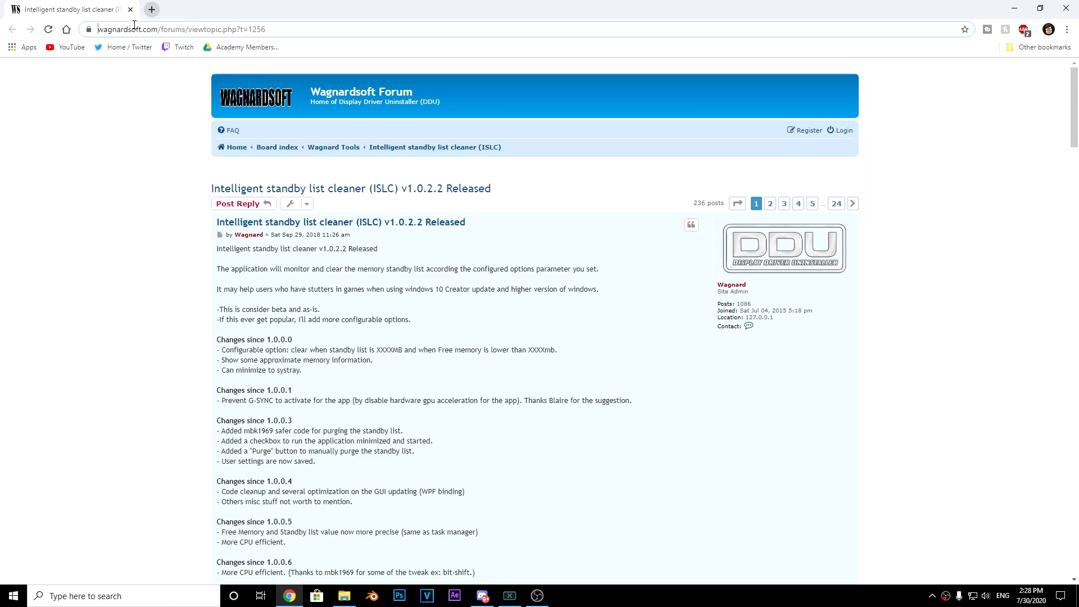
{"action": "left_click", "coordinate": [206, 28]}
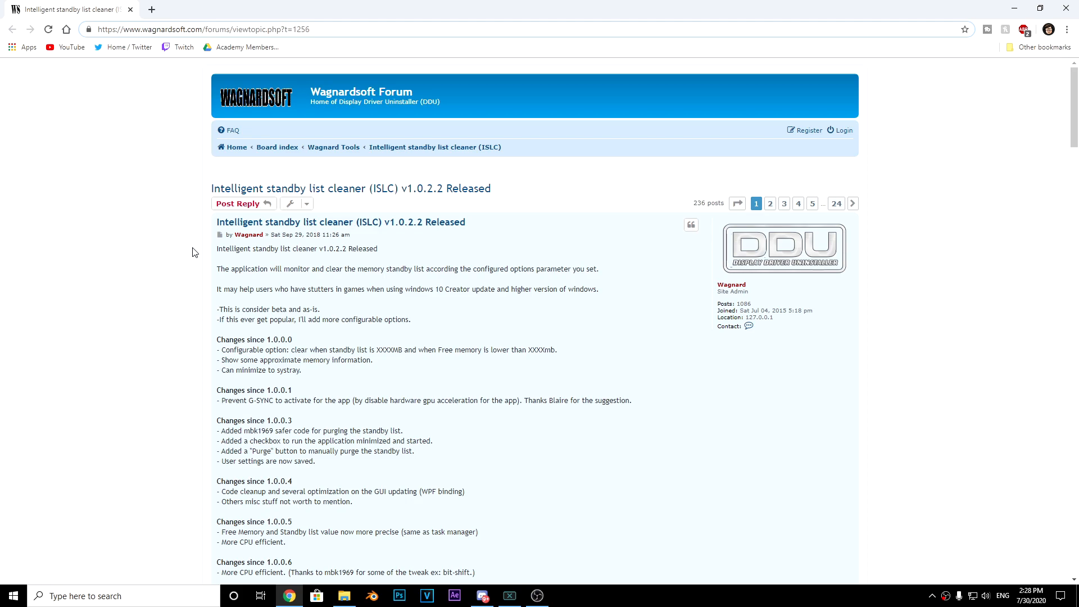
{"action": "scroll", "scroll_direction": "down", "scroll_amount": 3}
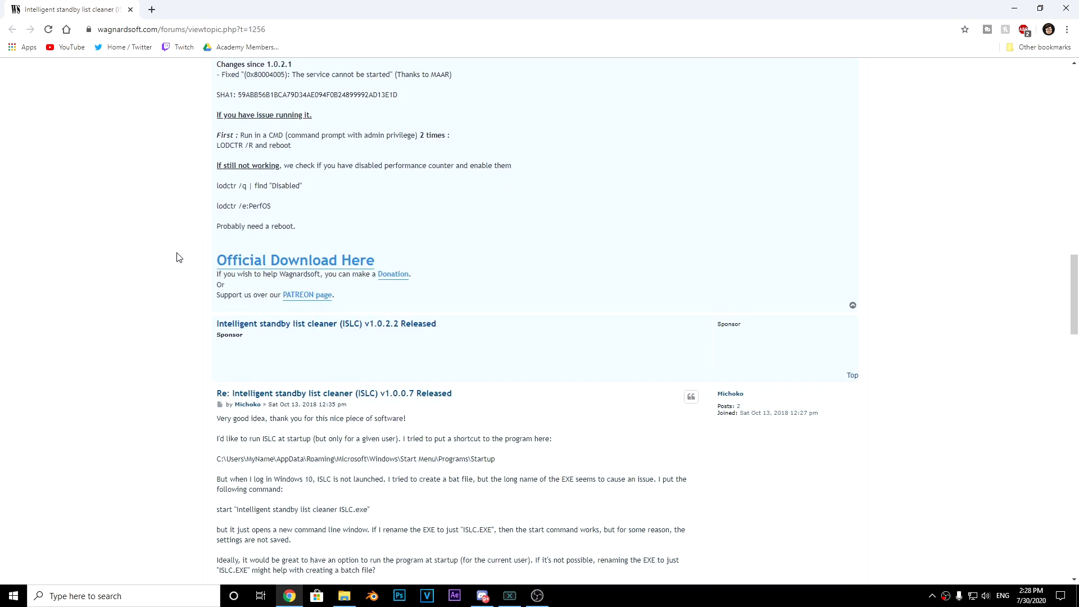
{"action": "scroll", "scroll_direction": "down", "scroll_amount": 3}
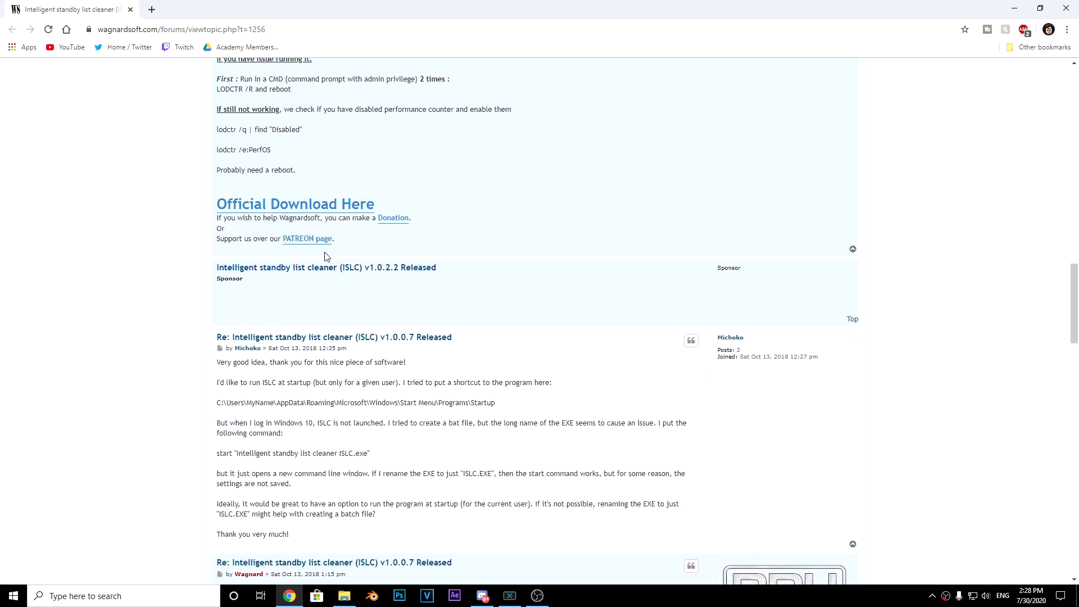
{"action": "mouse_move", "coordinate": [245, 220]}
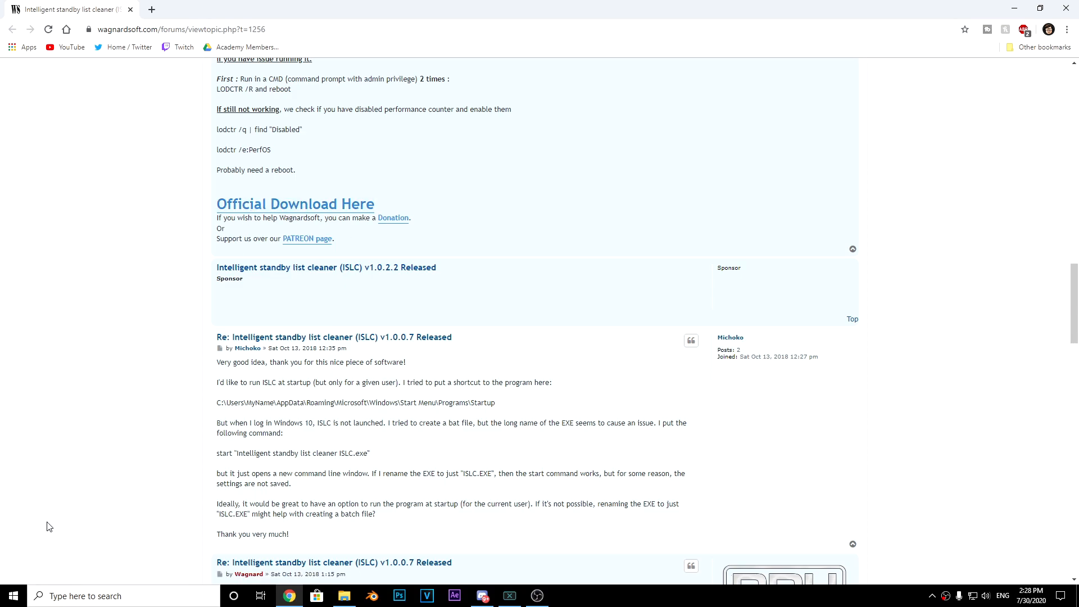
{"action": "mouse_move", "coordinate": [119, 451]}
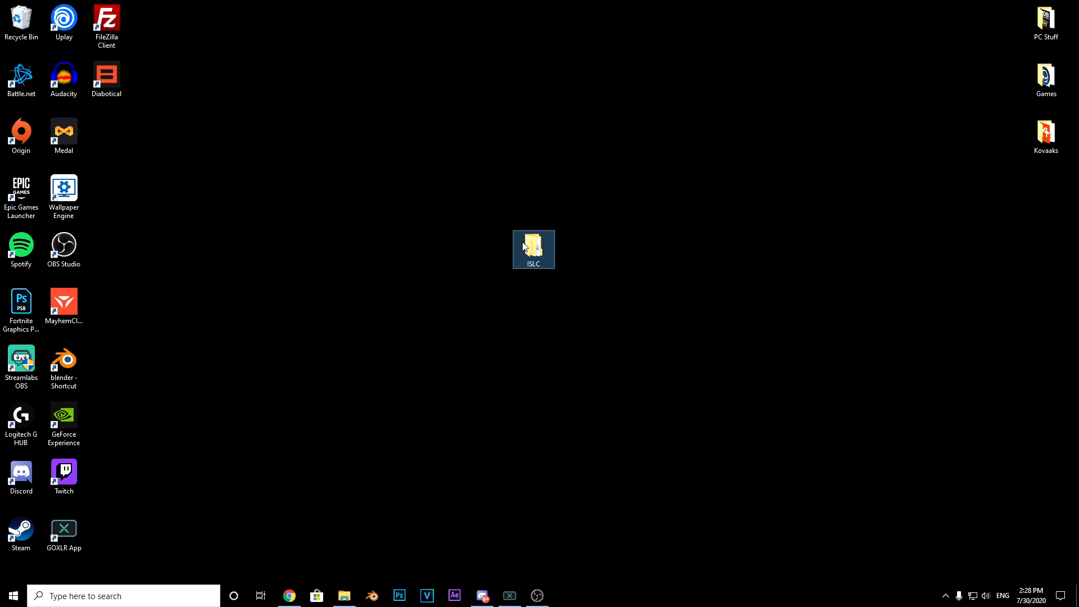
Open the ISLC v1.0.2.2 folder, launch ISLC, and dismiss the already-running notice.
{"action": "double_click", "coordinate": [534, 247]}
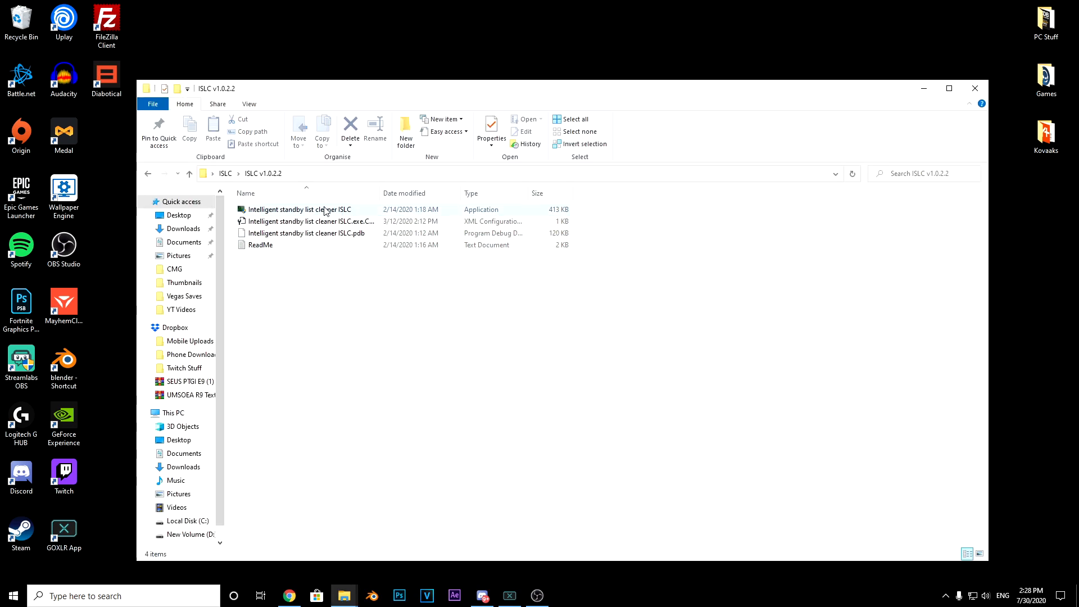
{"action": "double_click", "coordinate": [297, 209]}
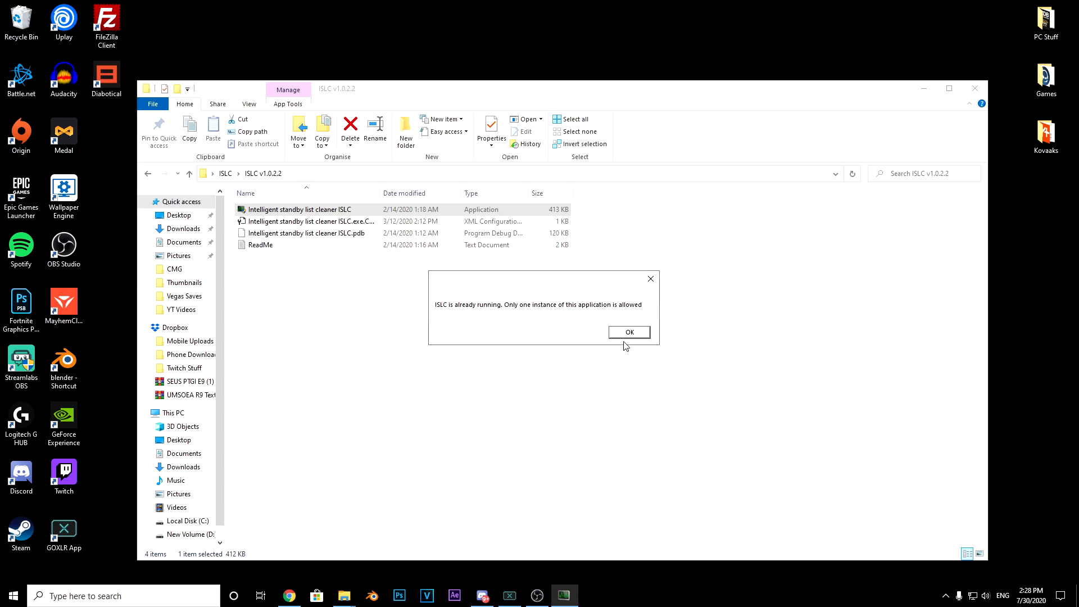
{"action": "left_click", "coordinate": [627, 332]}
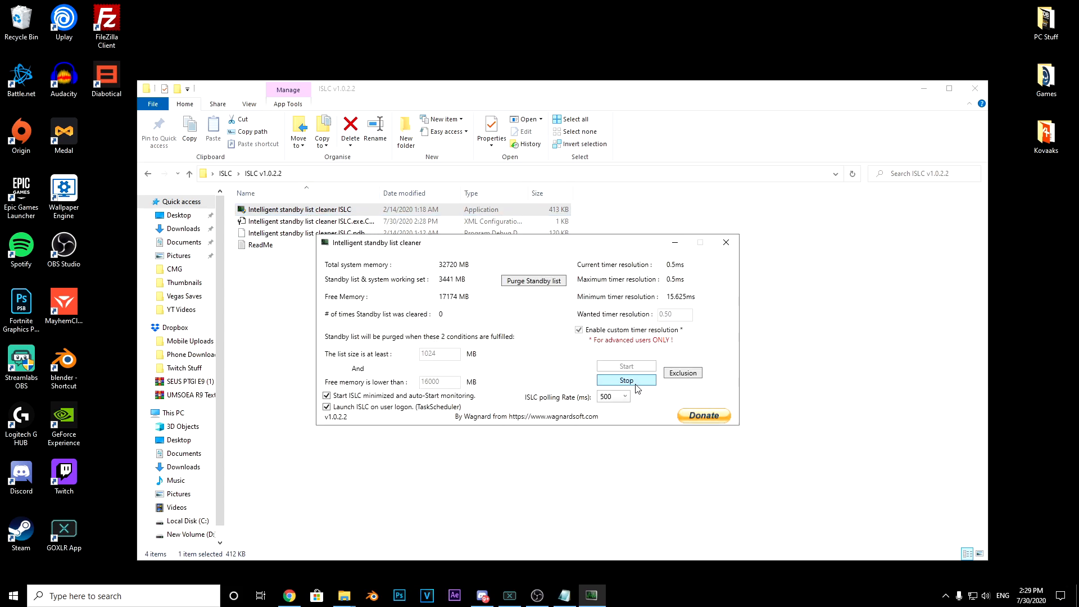
Stop ISLC monitoring and select the standby list size value for editing.
{"action": "left_click", "coordinate": [625, 379]}
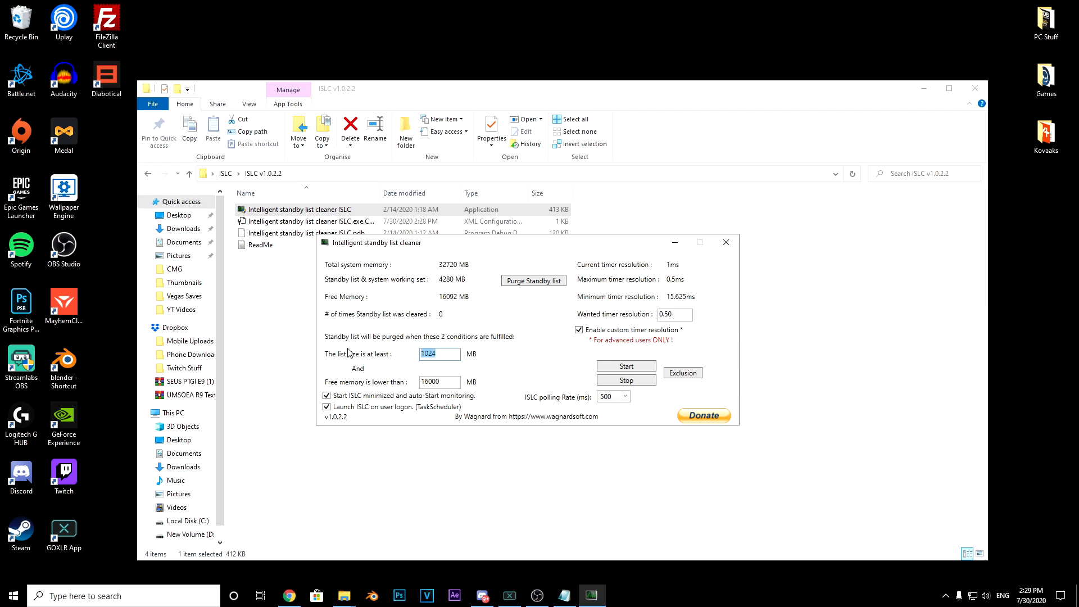
{"action": "left_click", "coordinate": [438, 354]}
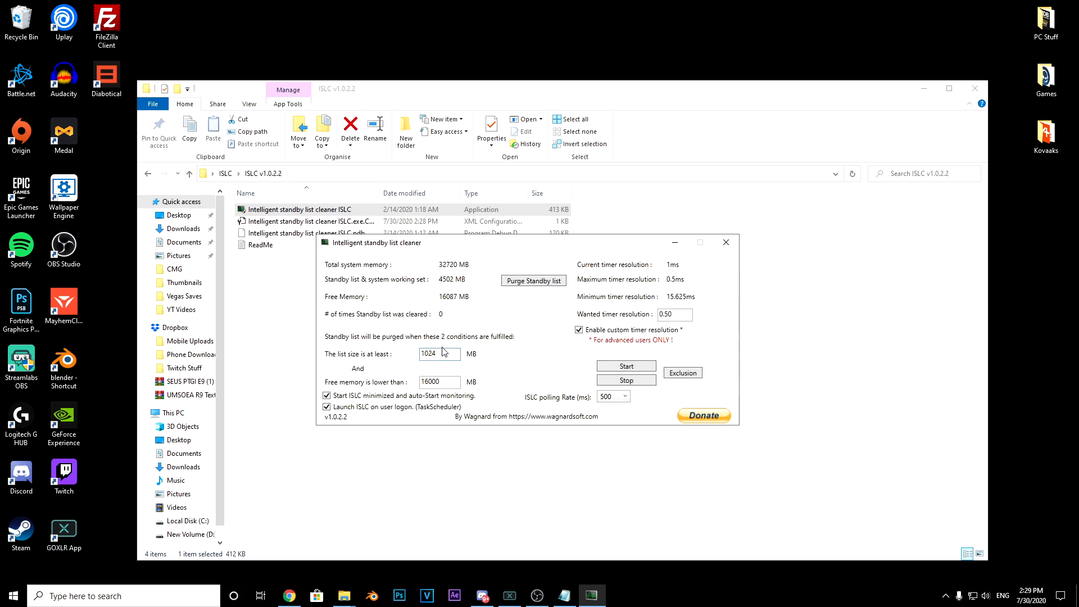
{"action": "triple_click", "coordinate": [438, 354]}
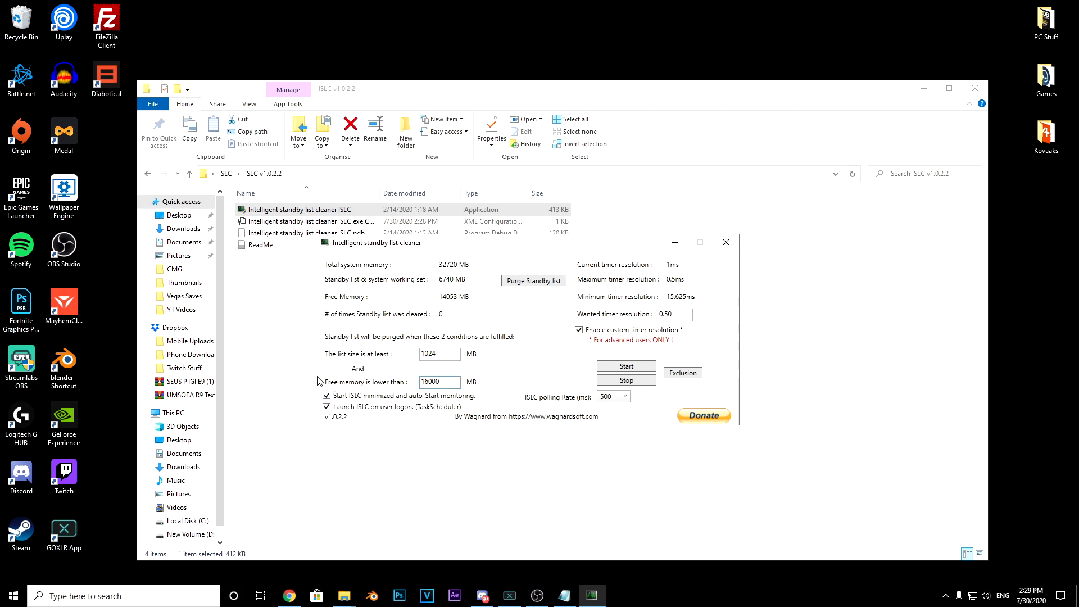
{"action": "mouse_move", "coordinate": [315, 407]}
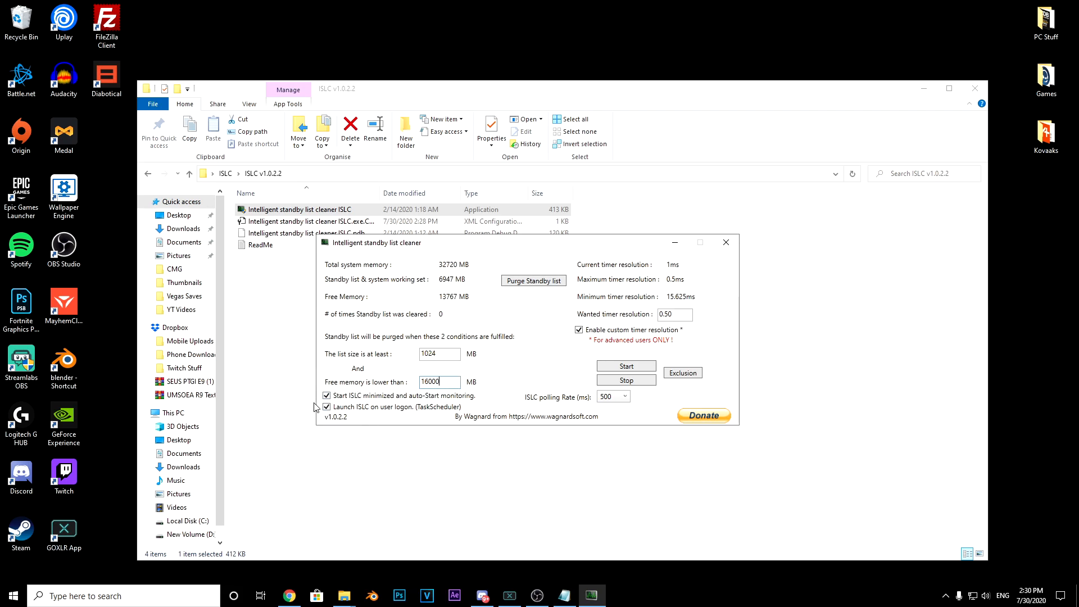
{"action": "mouse_move", "coordinate": [747, 364]}
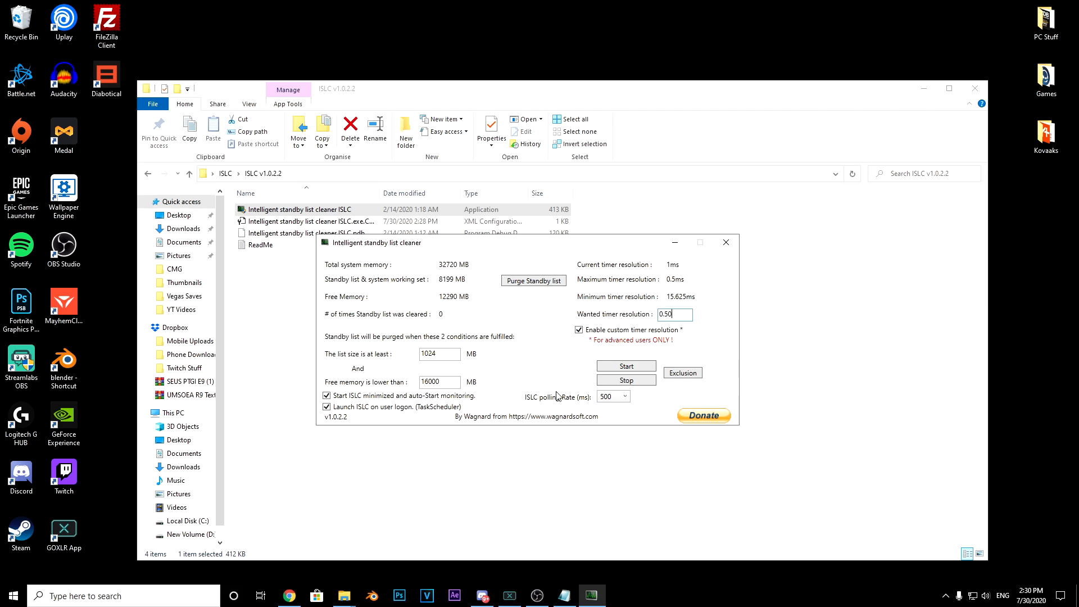
Set the ISLC polling rate to 500 ms, restart monitoring and purge the standby list.
{"action": "left_click", "coordinate": [624, 396]}
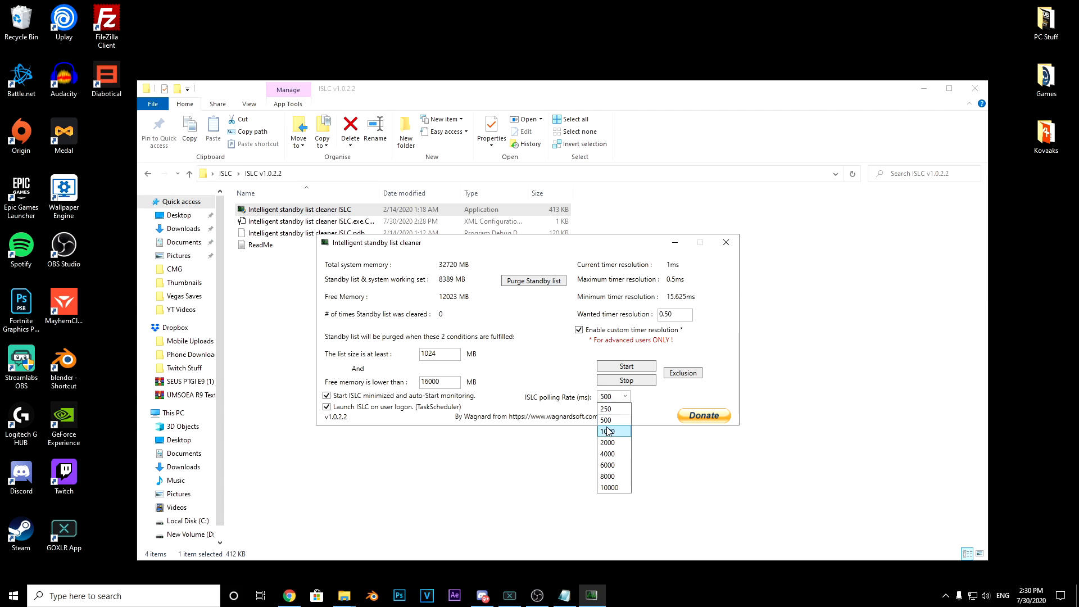
{"action": "left_click", "coordinate": [607, 431]}
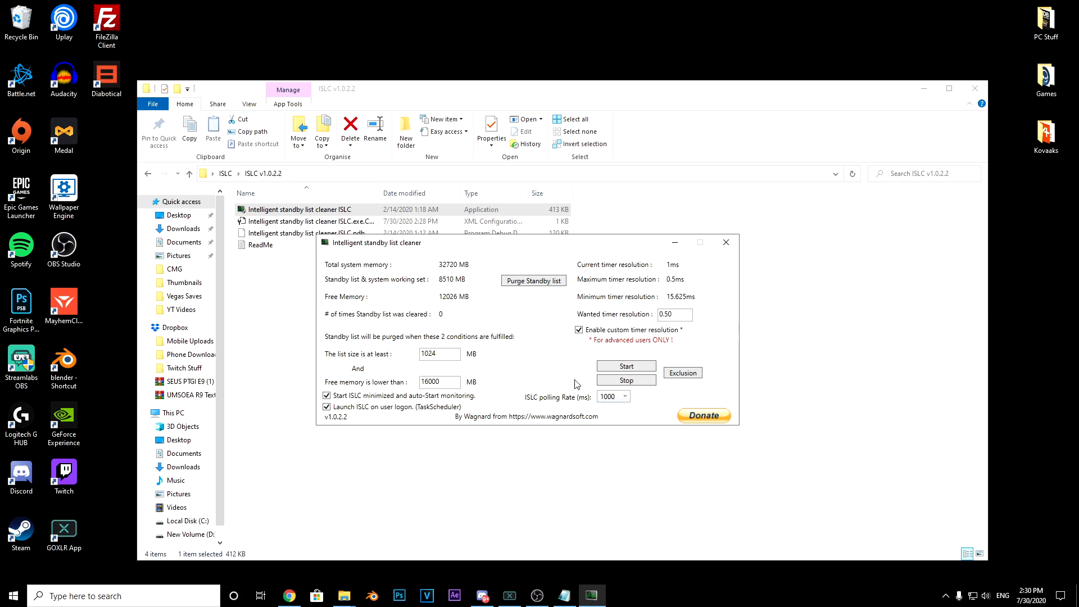
{"action": "left_click", "coordinate": [624, 396]}
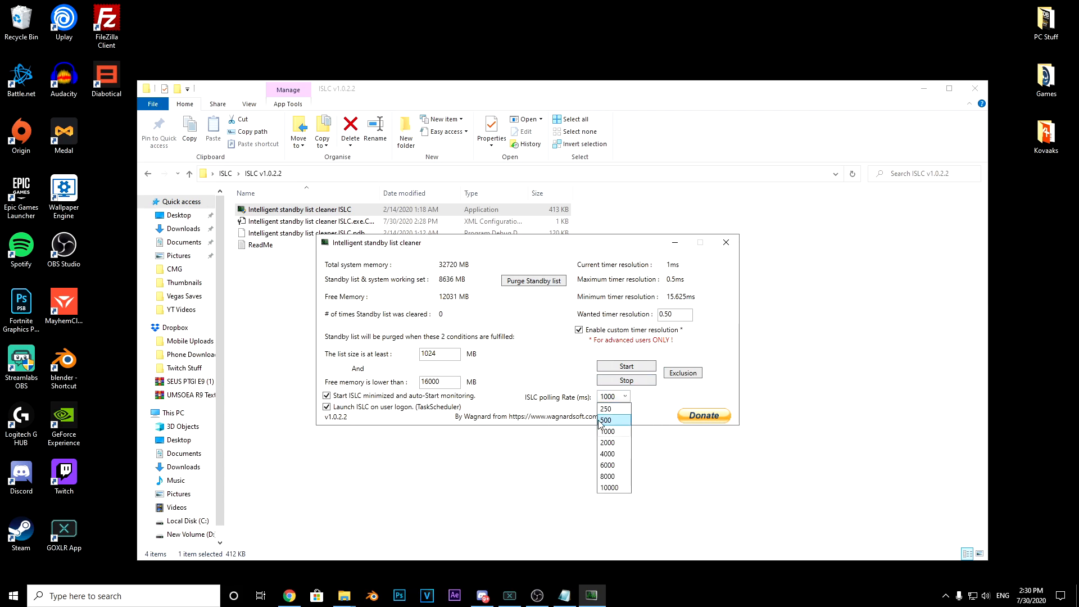
{"action": "left_click", "coordinate": [606, 420]}
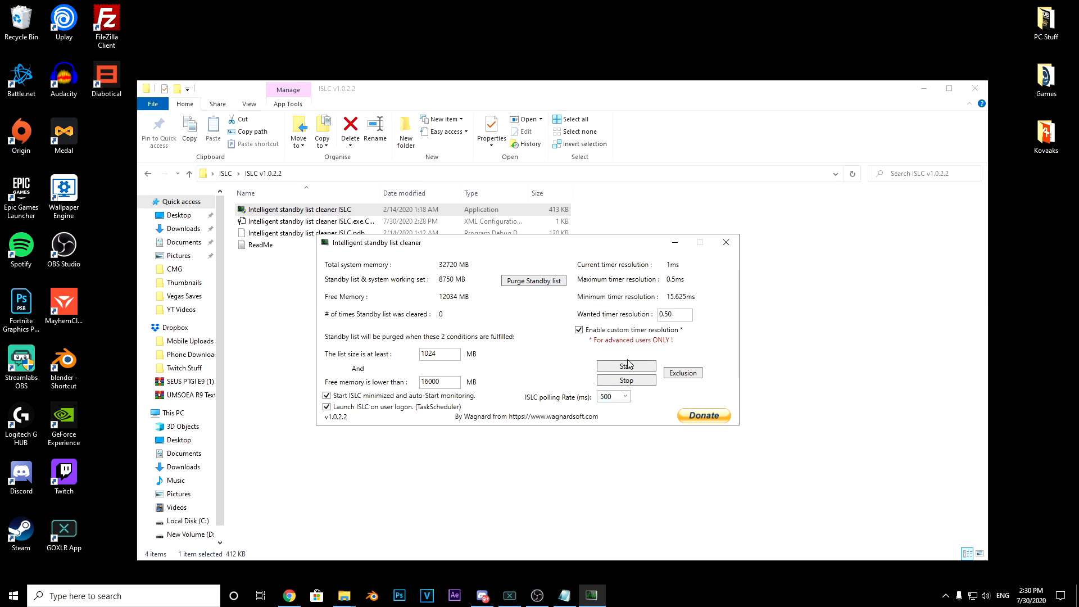
{"action": "left_click", "coordinate": [533, 280]}
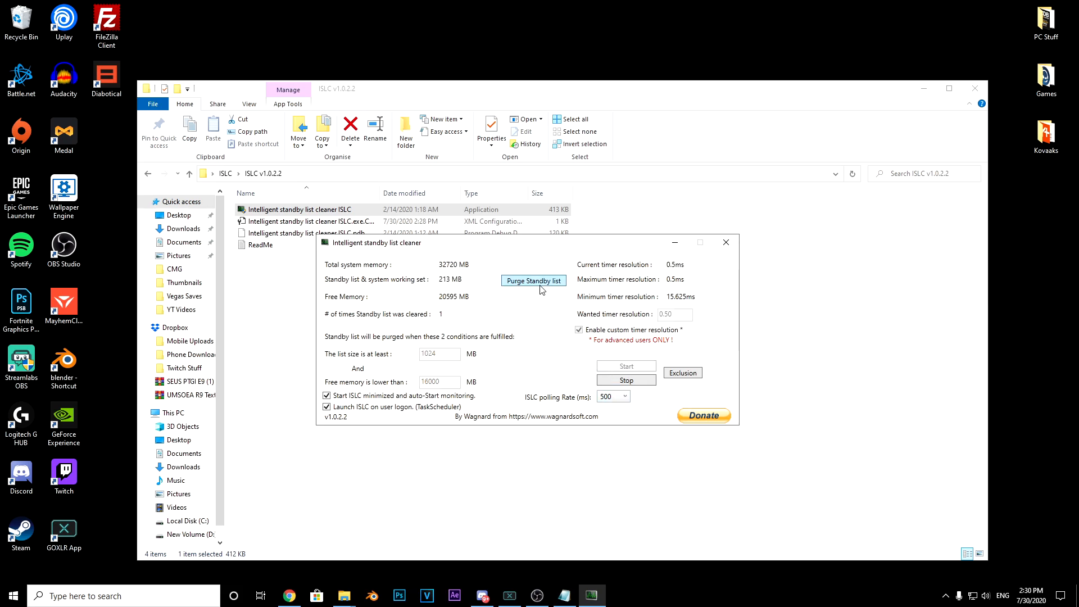
{"action": "left_click", "coordinate": [532, 281]}
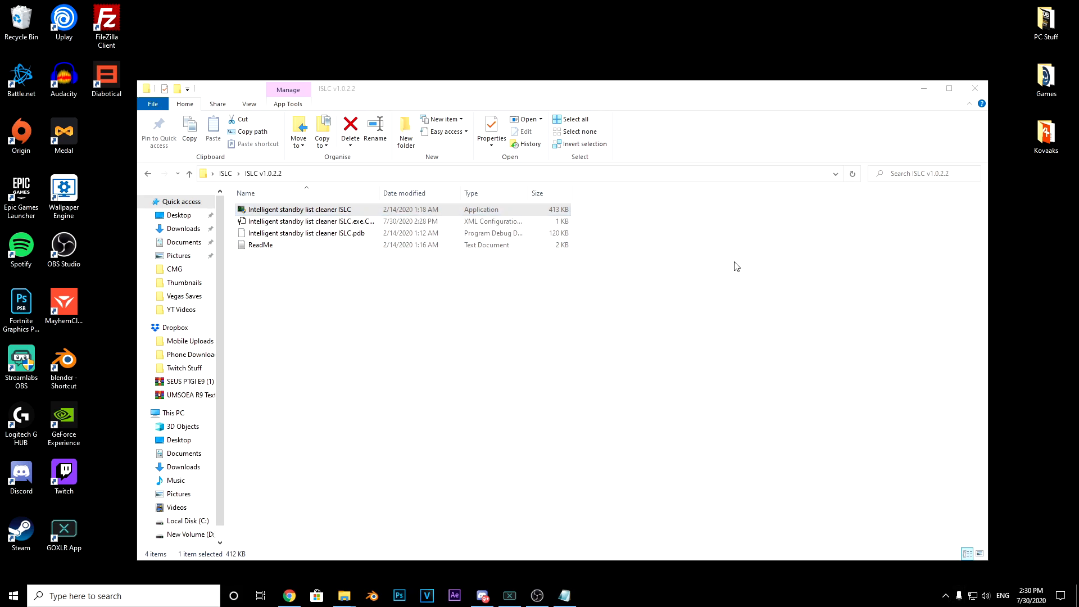
{"action": "mouse_move", "coordinate": [692, 252]}
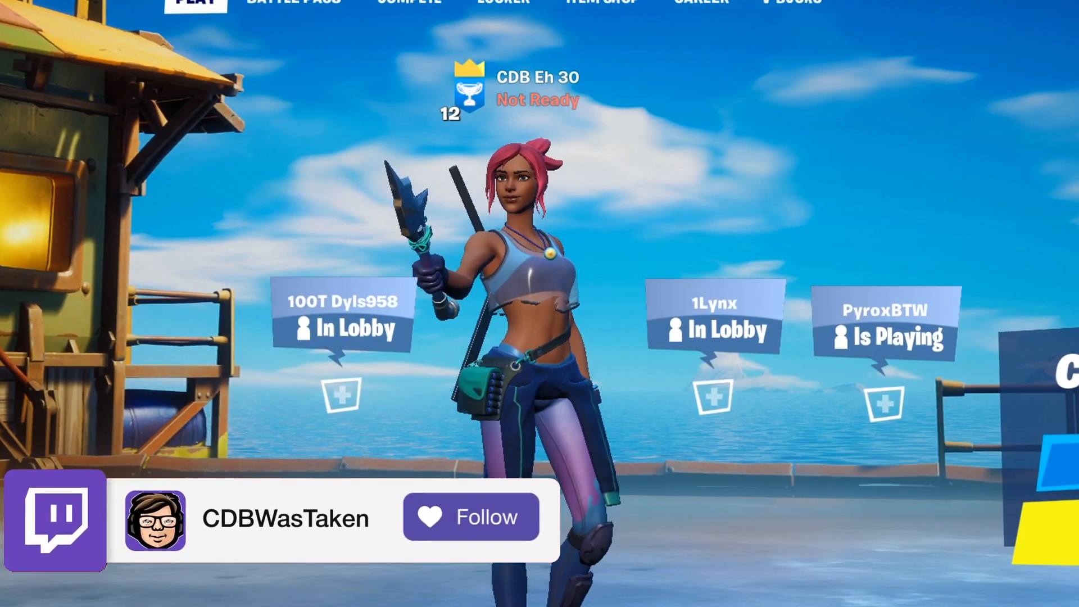
Return from File Explorer to the Fortnite lobby window.
{"action": "left_click", "coordinate": [471, 516]}
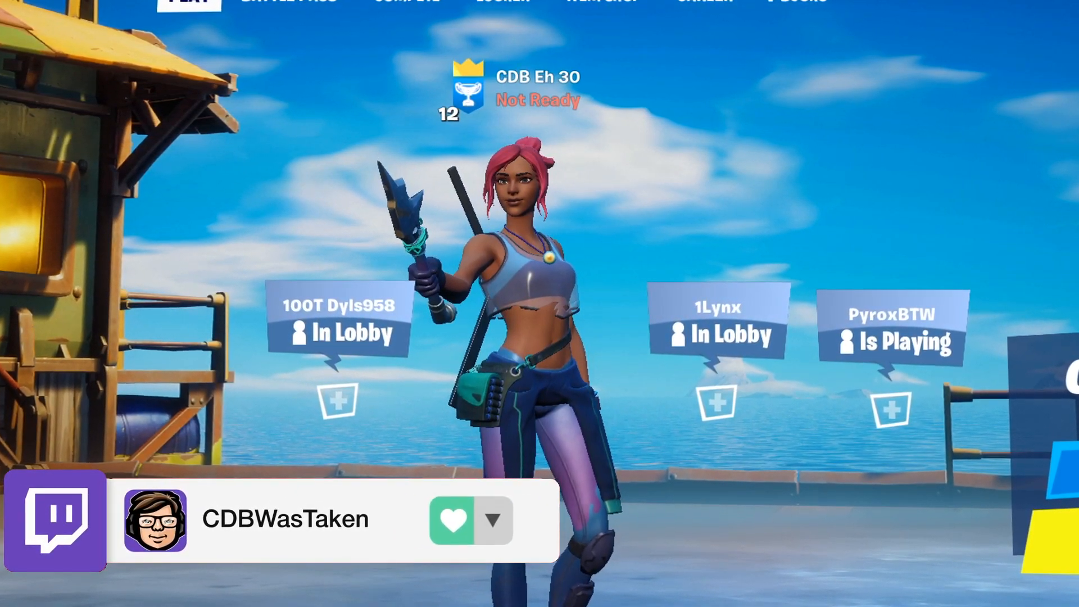